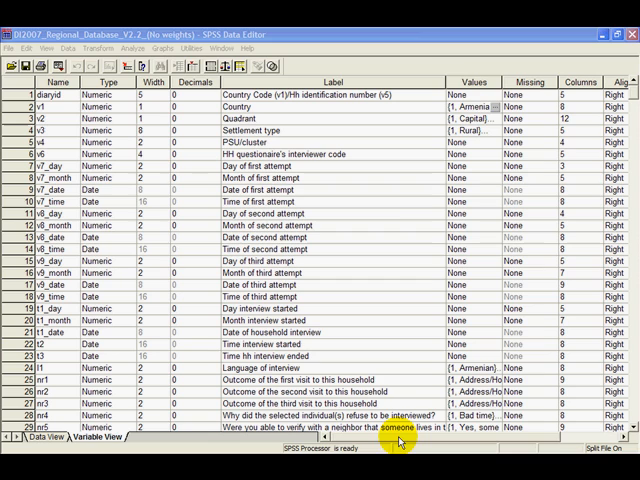
pyautogui.moveTo(420, 72)
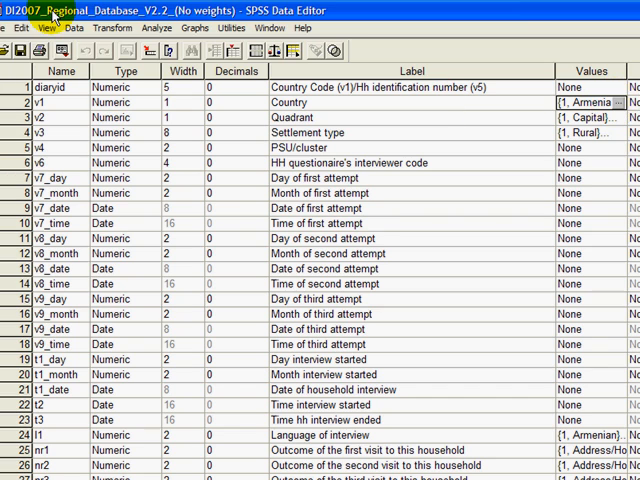
# - Split the file to compare groups side by side based on Country [v1]
pyautogui.click(88, 32)
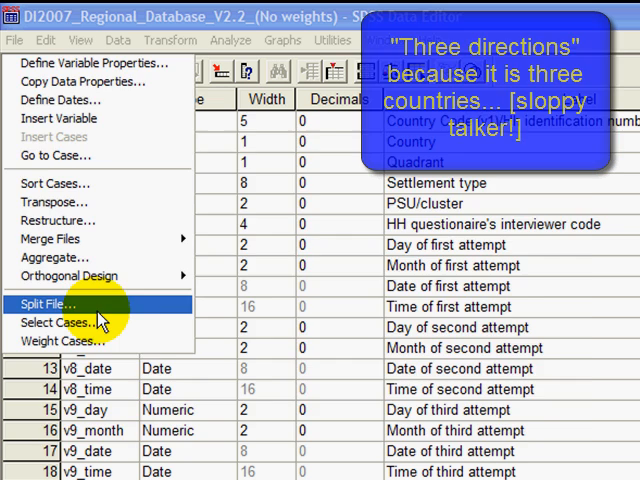
pyautogui.click(52, 304)
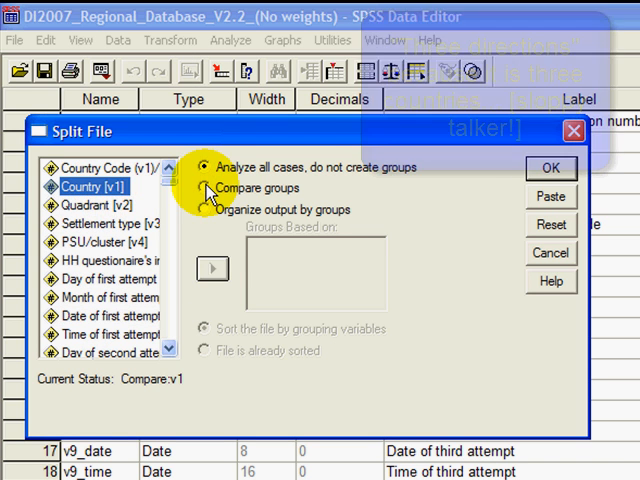
pyautogui.click(204, 188)
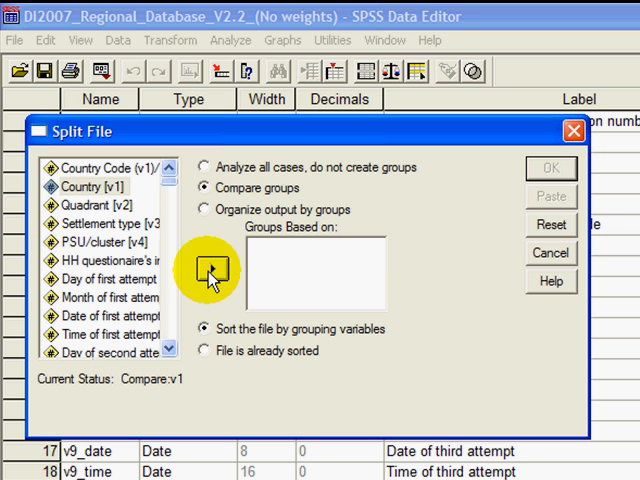
pyautogui.click(204, 270)
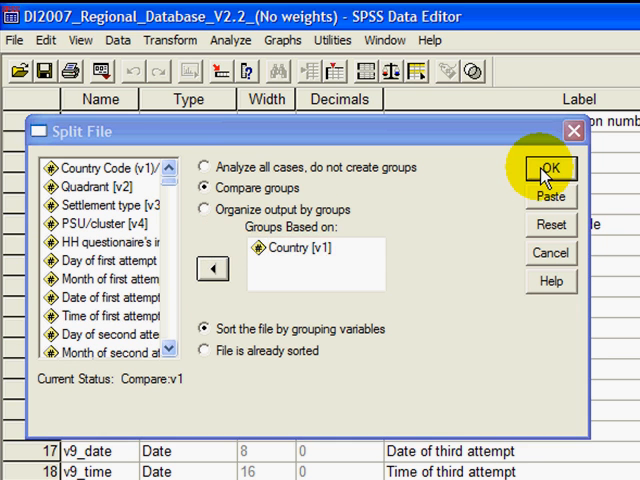
pyautogui.click(546, 168)
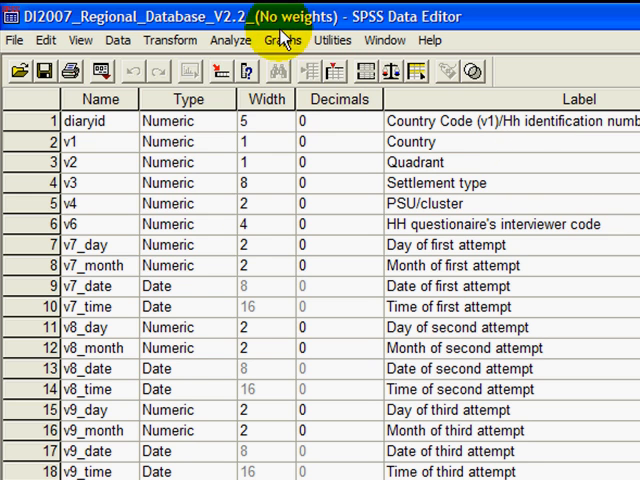
# - Run Frequencies on 'How important is religion in making decisions' only, dropping the fasting question
pyautogui.click(224, 40)
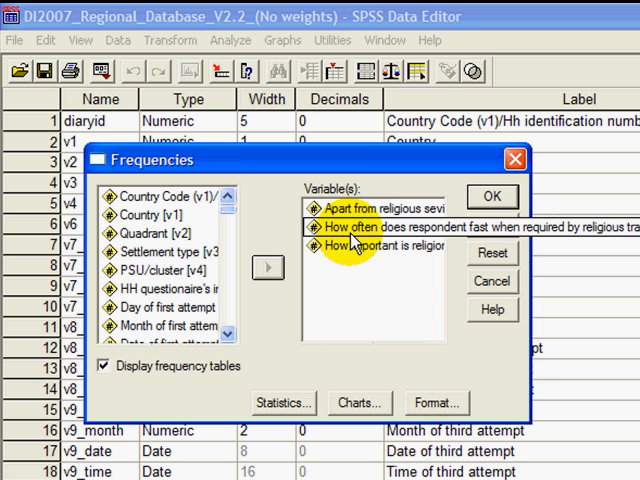
pyautogui.click(390, 226)
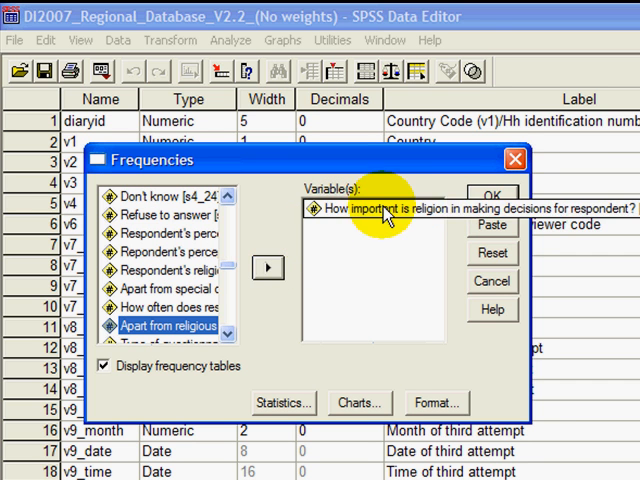
pyautogui.moveTo(360, 218)
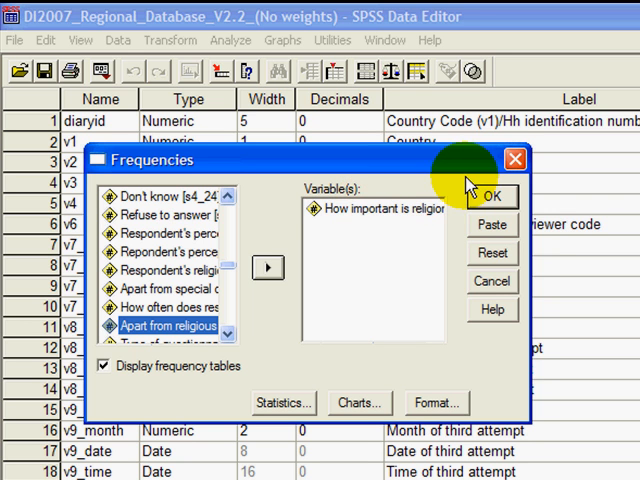
pyautogui.click(504, 196)
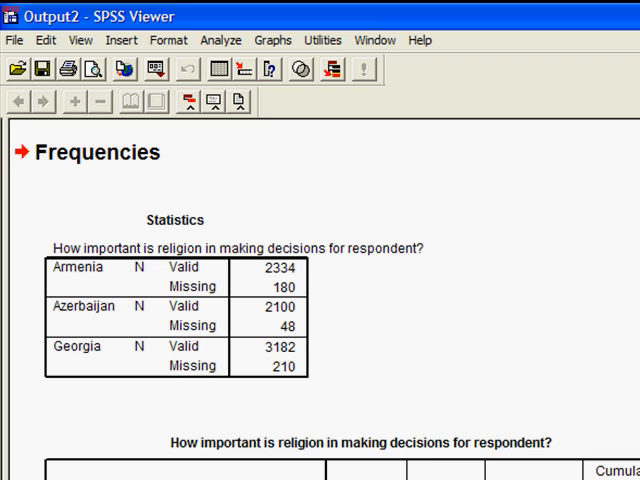
# - Scroll through the religion-importance frequency tables for Armenia and Azerbaijan in the output
pyautogui.scroll(-3)
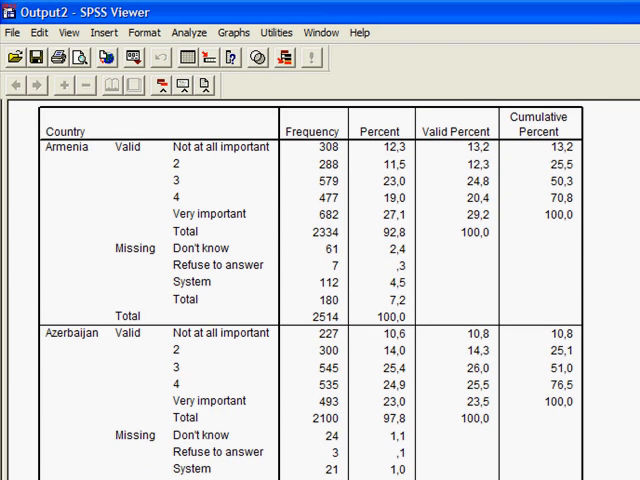
pyautogui.scroll(-3)
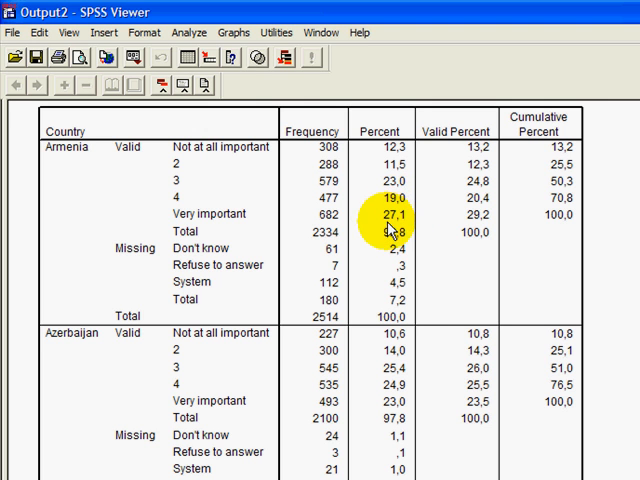
pyautogui.moveTo(384, 404)
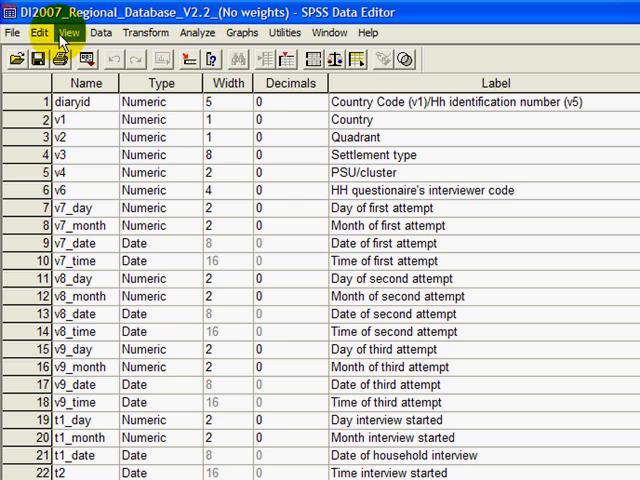
pyautogui.click(88, 36)
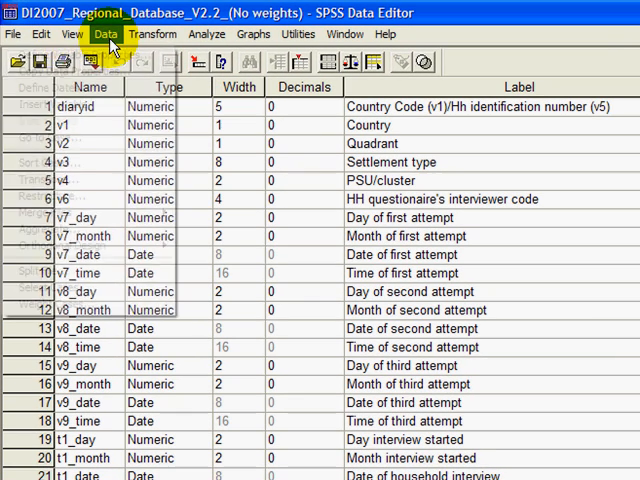
pyautogui.click(104, 38)
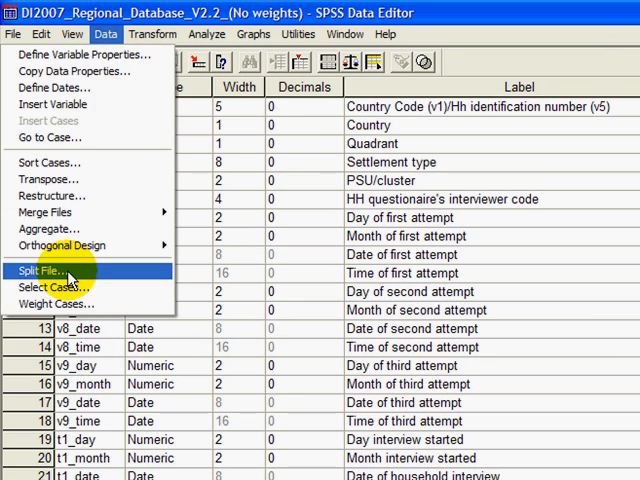
pyautogui.moveTo(90, 276)
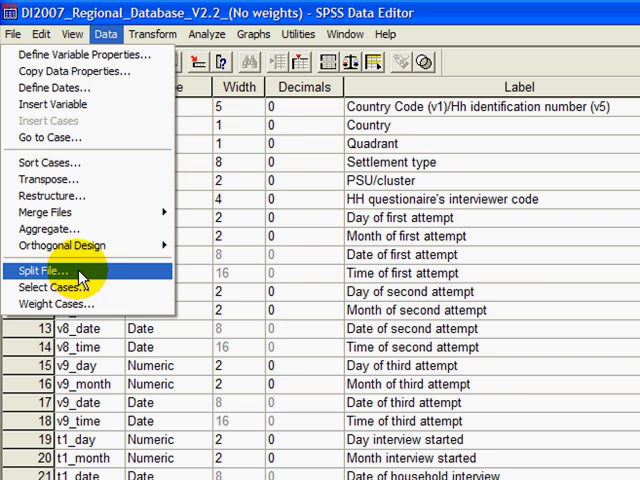
pyautogui.click(44, 270)
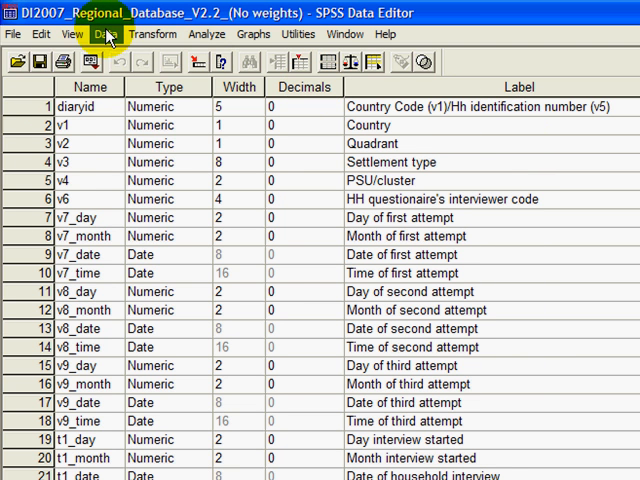
# - Select only cases satisfying the condition v1 = 3 (Country equals 3)
pyautogui.click(104, 32)
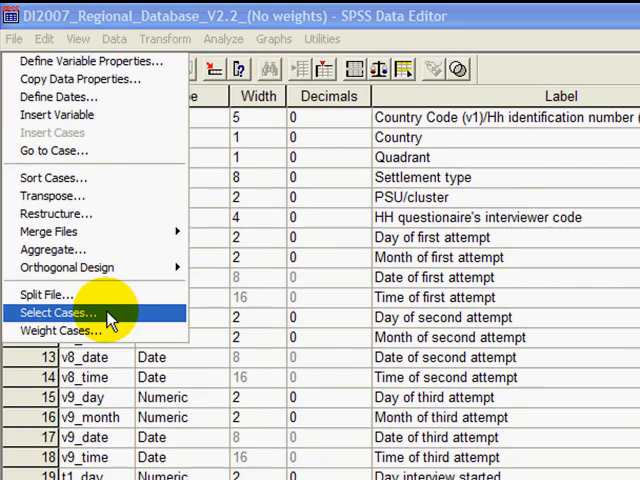
pyautogui.click(56, 312)
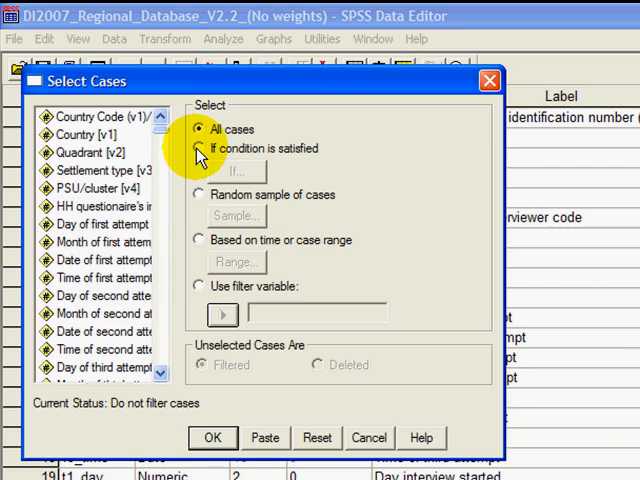
pyautogui.click(232, 172)
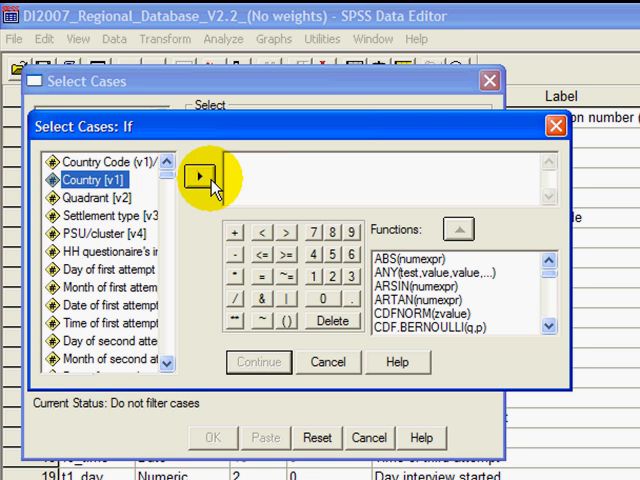
pyautogui.click(200, 178)
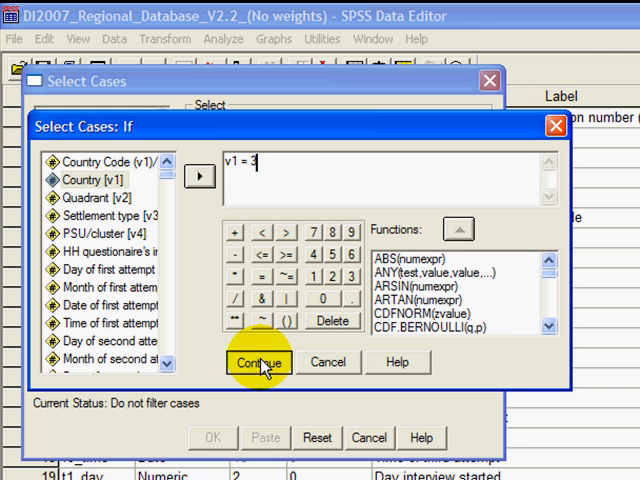
pyautogui.click(258, 364)
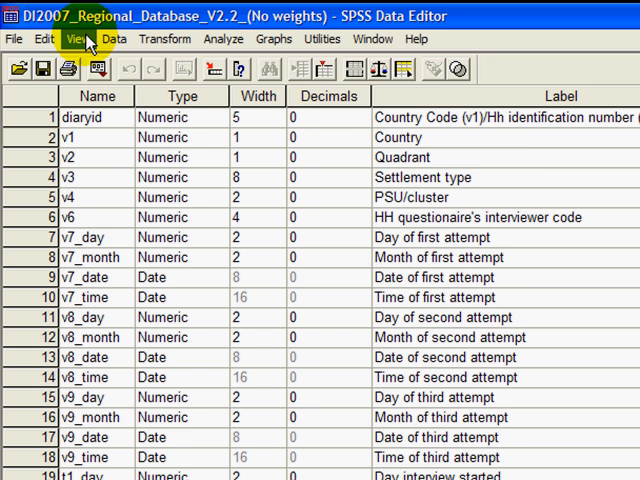
# - Change the split file to compare groups by 'Sex of individual respondent'
pyautogui.click(130, 38)
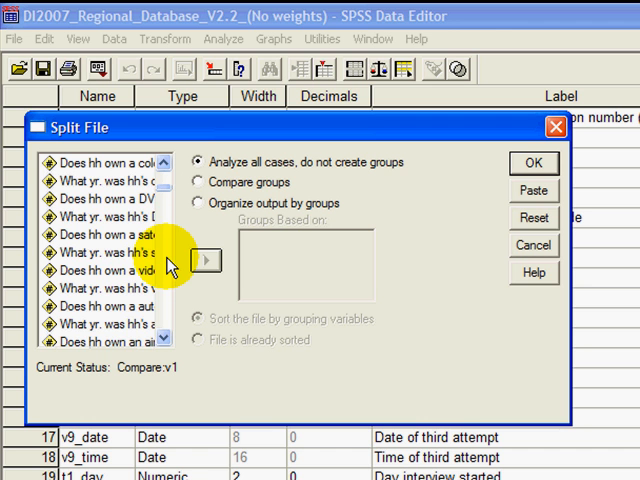
pyautogui.scroll(-3)
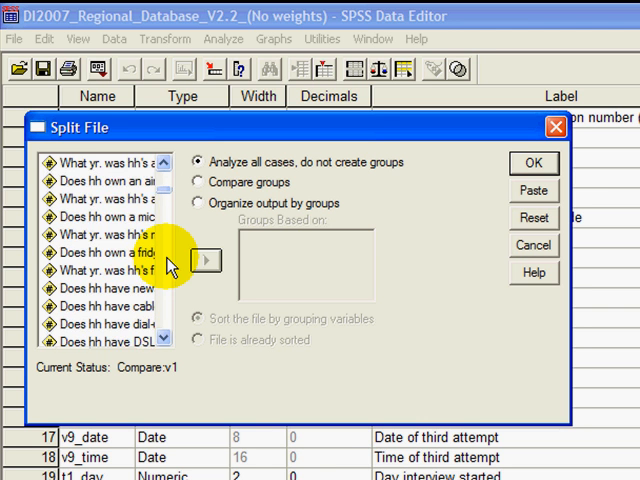
pyautogui.scroll(-3)
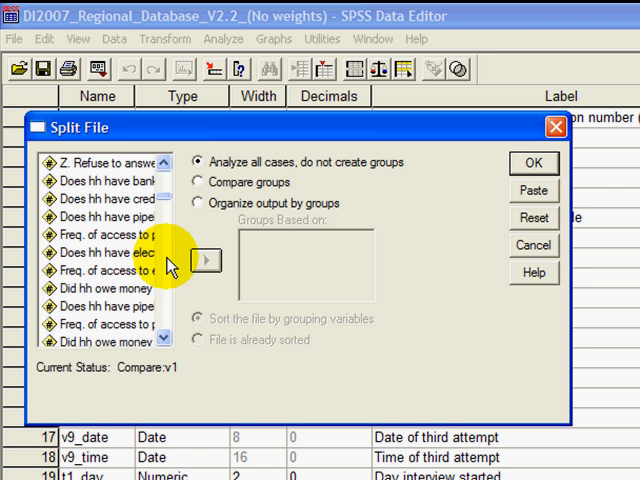
pyautogui.scroll(-3)
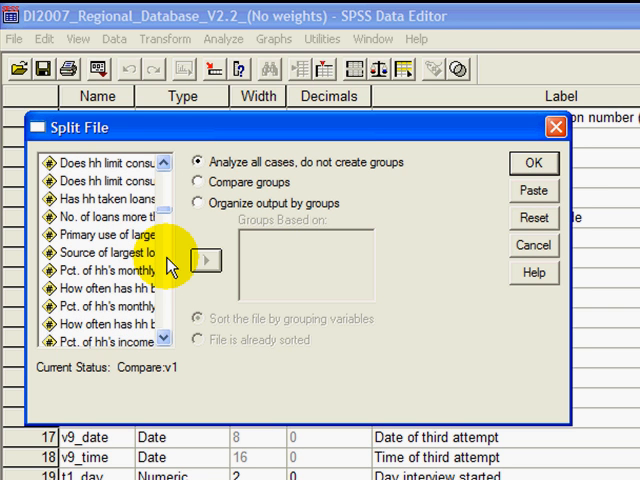
pyautogui.scroll(-3)
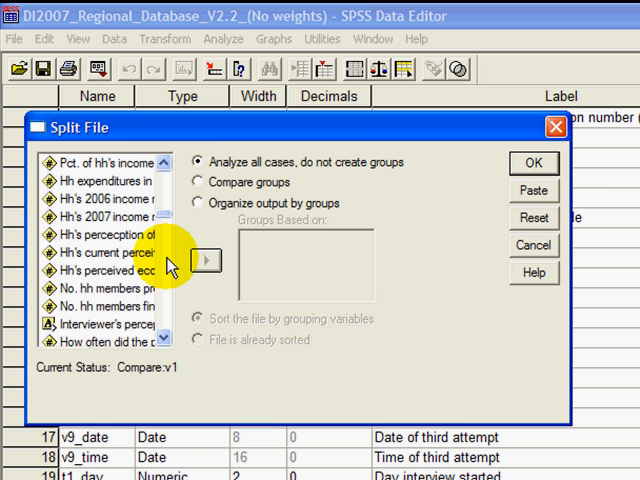
pyautogui.scroll(-3)
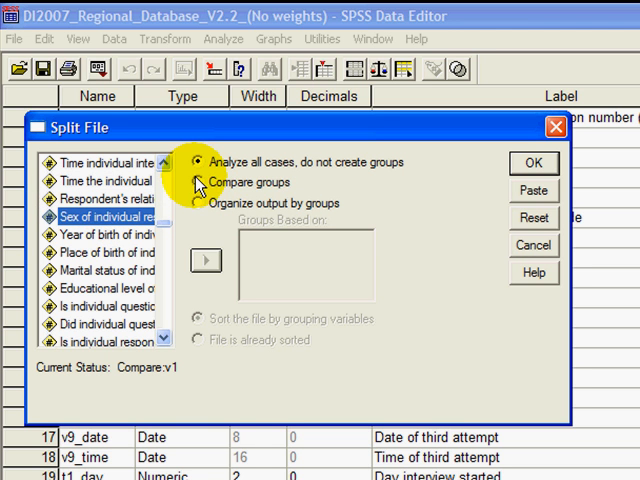
pyautogui.click(204, 182)
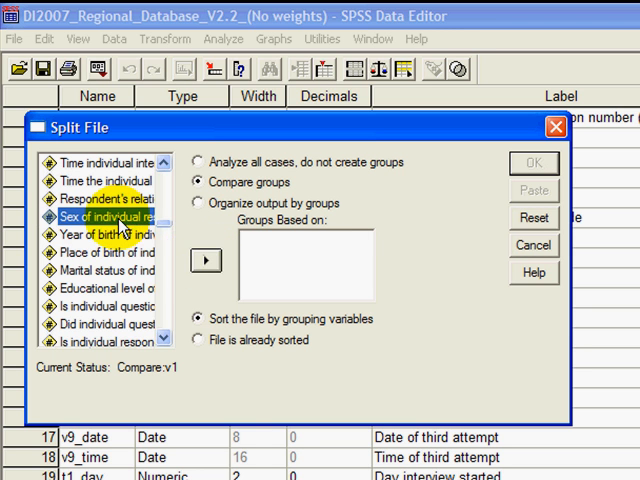
pyautogui.click(204, 260)
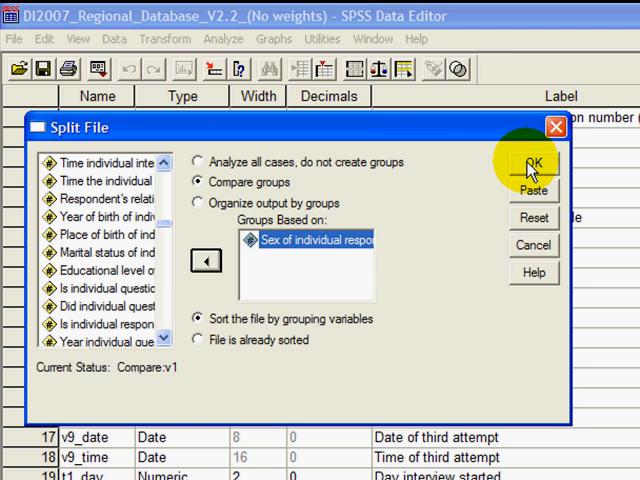
pyautogui.click(530, 164)
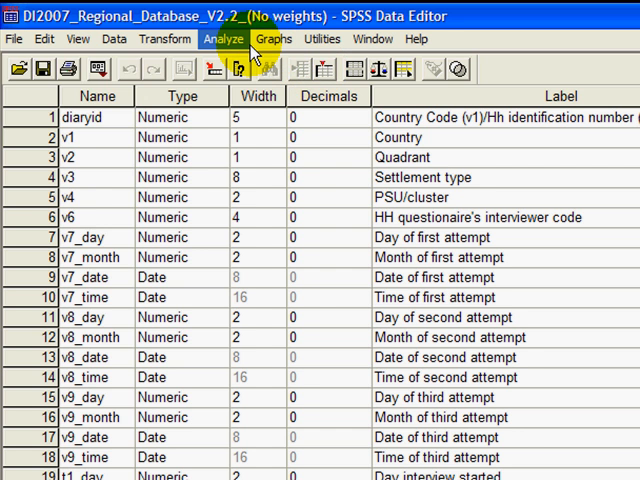
# - Run Frequencies on religion importance and review the Male and Female tables for Country 3
pyautogui.click(218, 36)
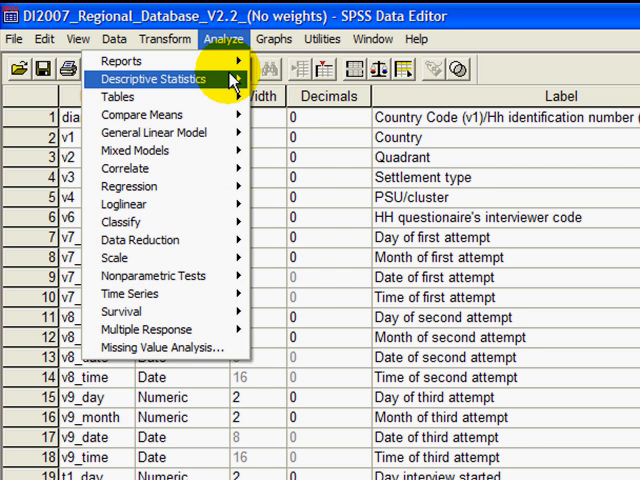
pyautogui.click(152, 80)
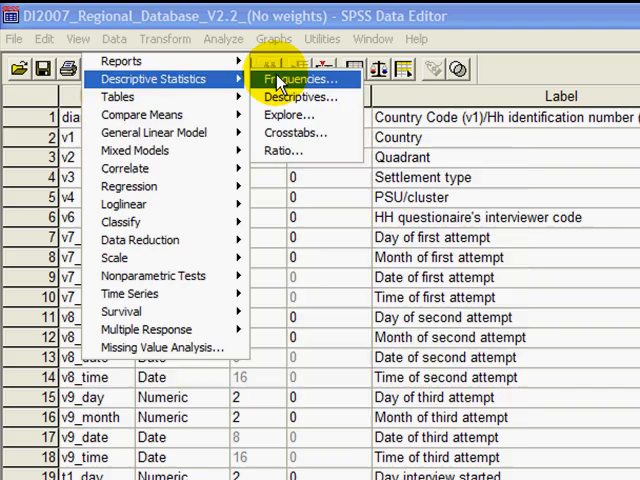
pyautogui.click(300, 80)
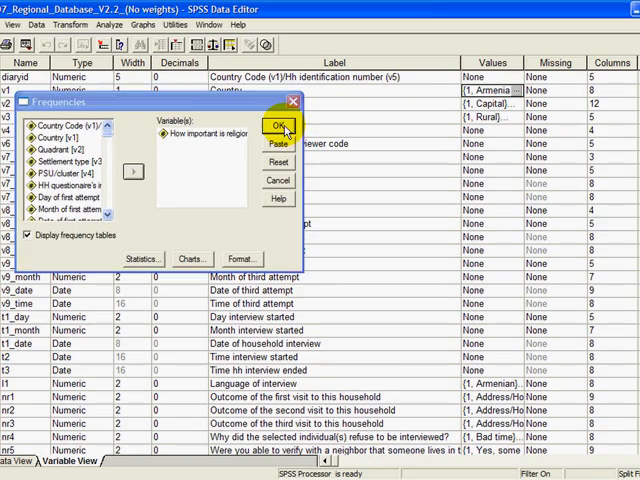
pyautogui.click(278, 126)
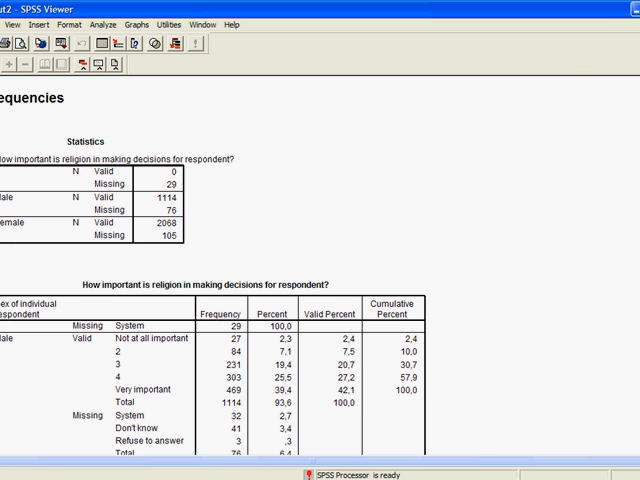
pyautogui.scroll(-3)
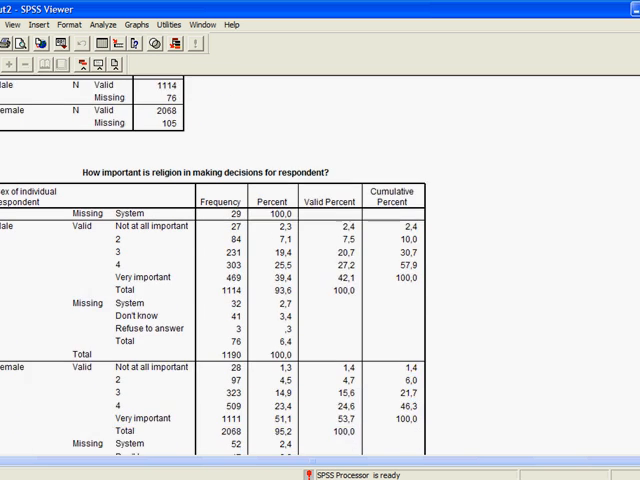
pyautogui.scroll(-3)
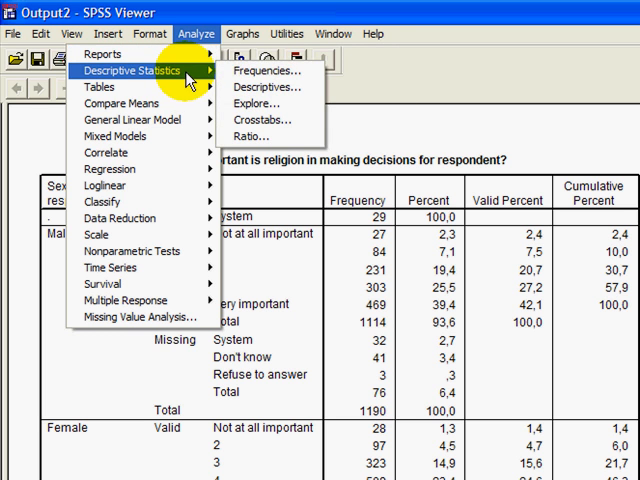
pyautogui.moveTo(256, 72)
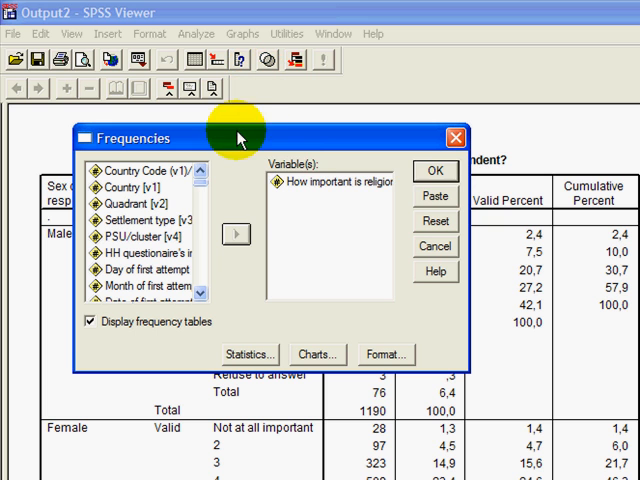
# - Run Frequencies on 'Apart from religious services, how often does respondent pray?' instead of religion importance, split by sex
pyautogui.click(310, 190)
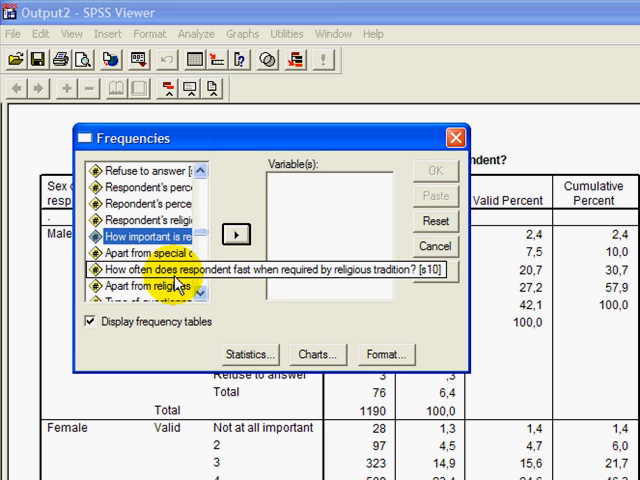
pyautogui.click(150, 296)
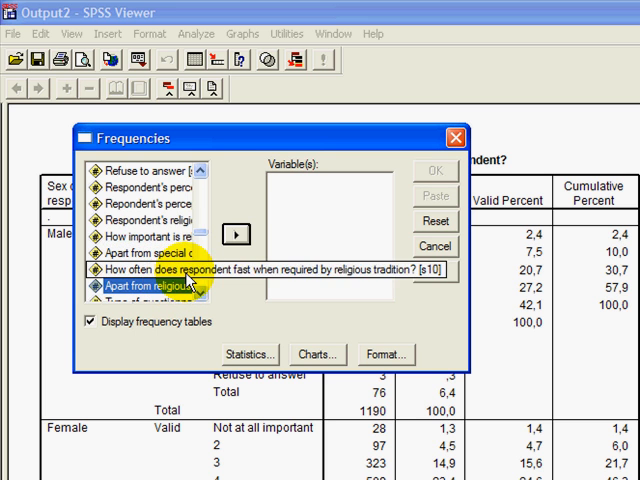
pyautogui.click(238, 234)
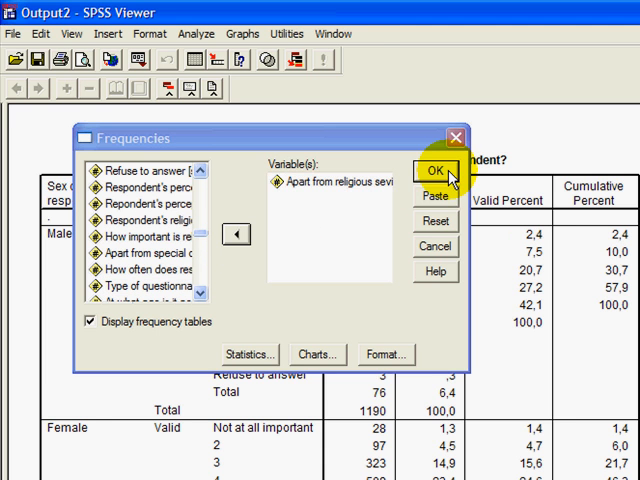
pyautogui.click(432, 168)
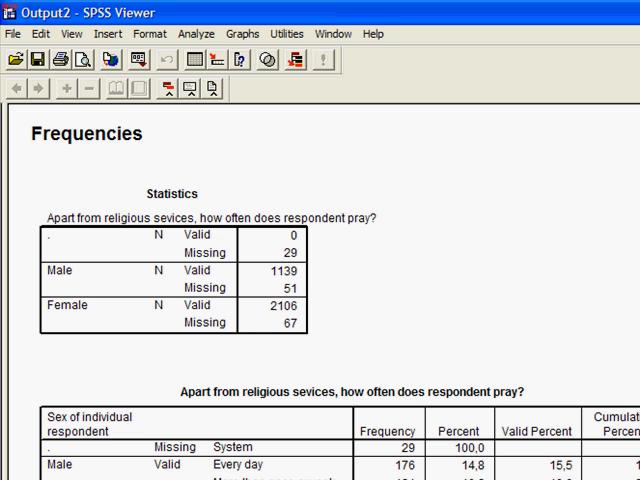
pyautogui.scroll(-3)
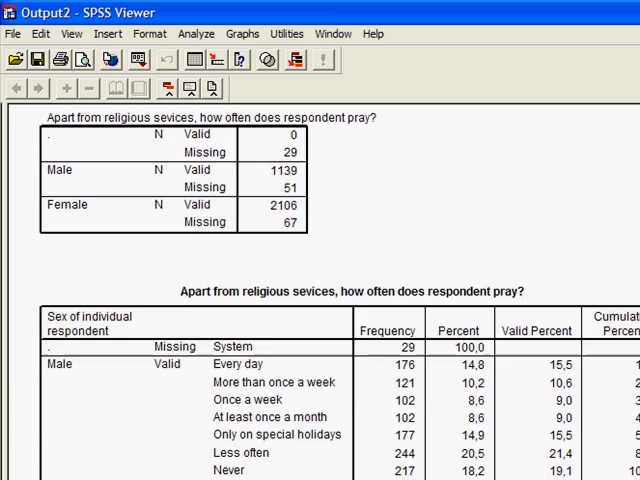
pyautogui.scroll(-3)
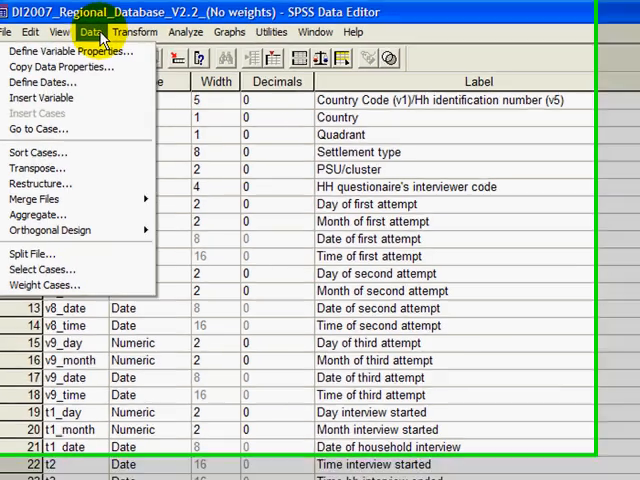
pyautogui.moveTo(56, 288)
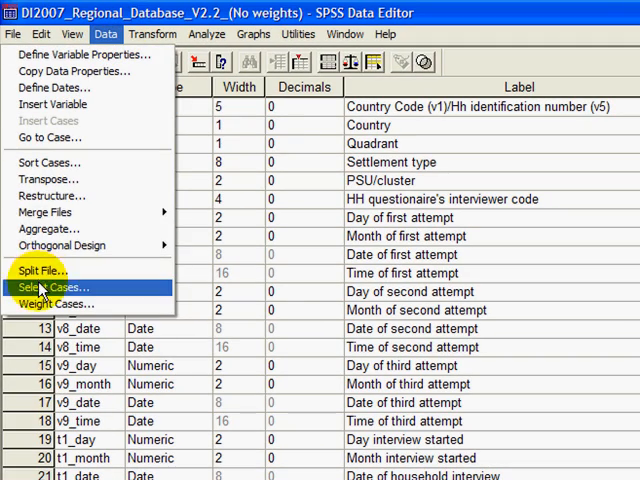
# - Reset Split File to 'Analyze all cases, do not create groups' and apply it
pyautogui.click(42, 270)
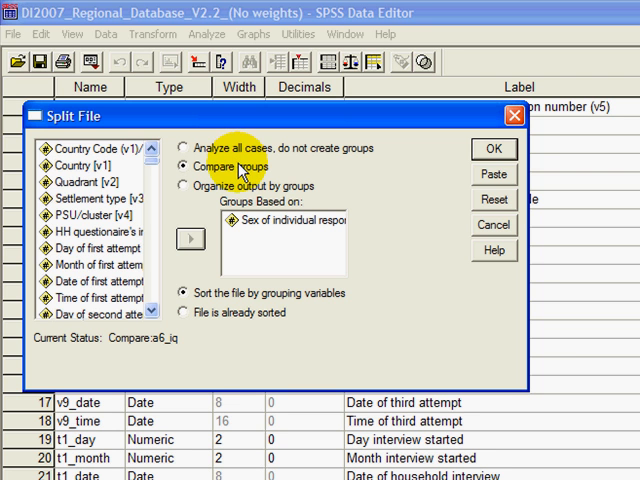
pyautogui.moveTo(416, 190)
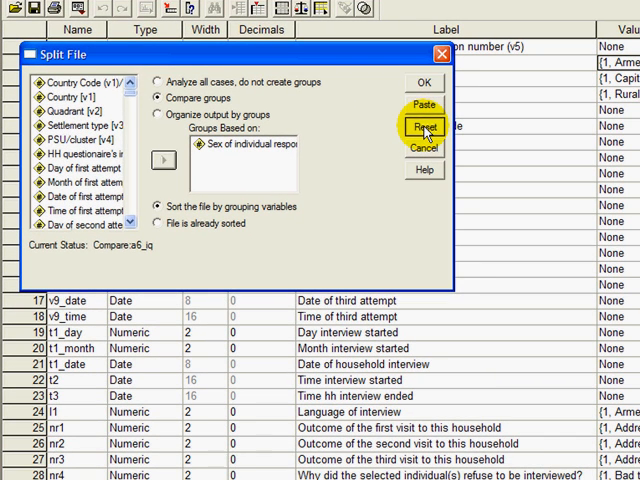
pyautogui.click(424, 126)
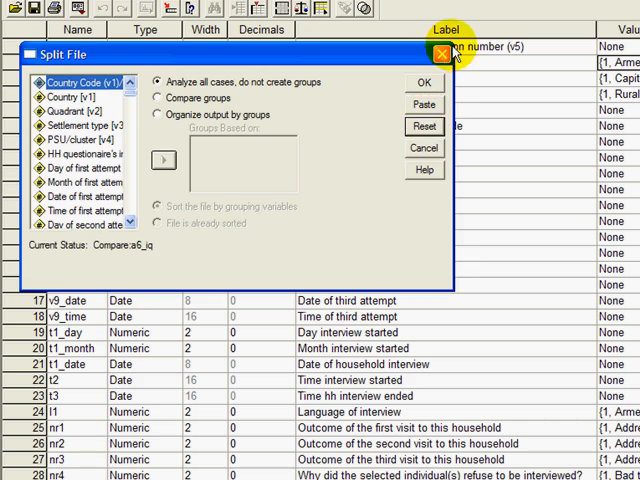
pyautogui.click(436, 54)
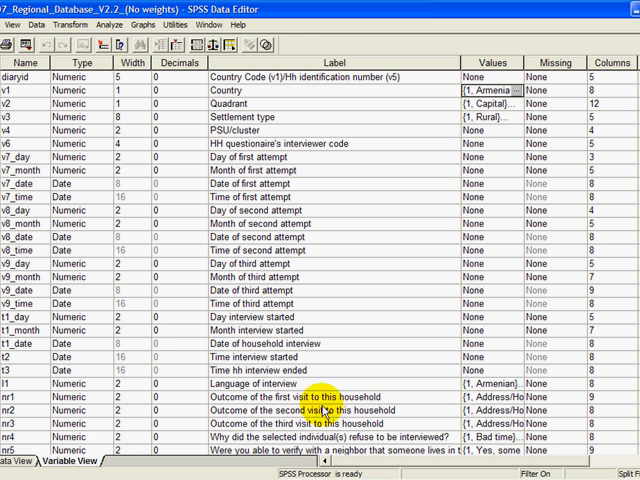
pyautogui.moveTo(336, 356)
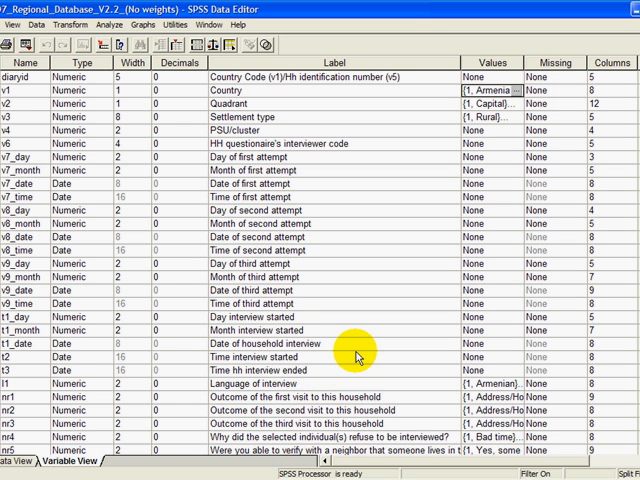